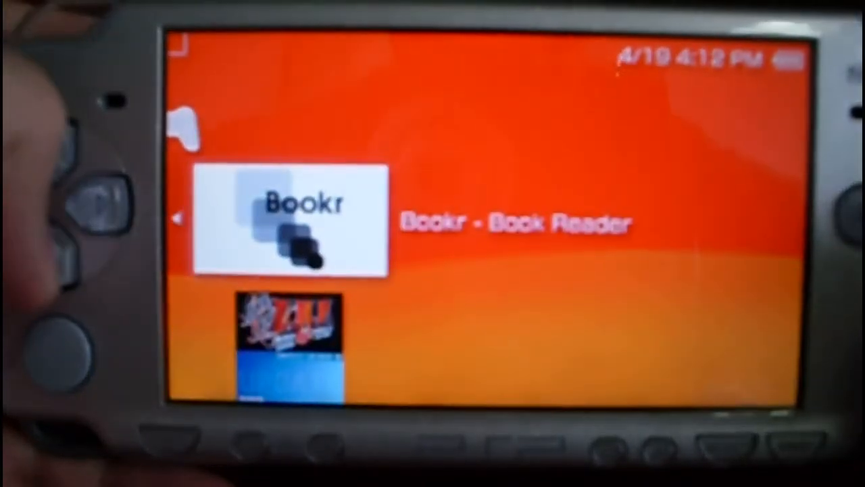
{"action": "scroll", "scroll_direction": "down", "scroll_amount": 3}
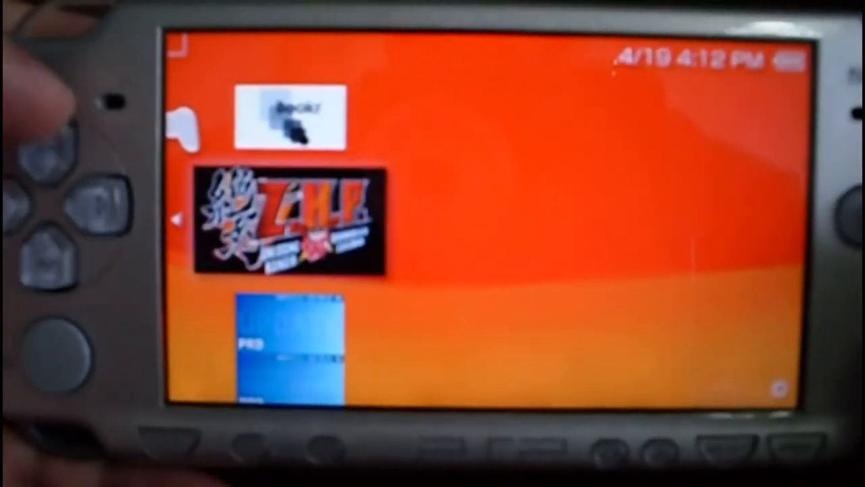